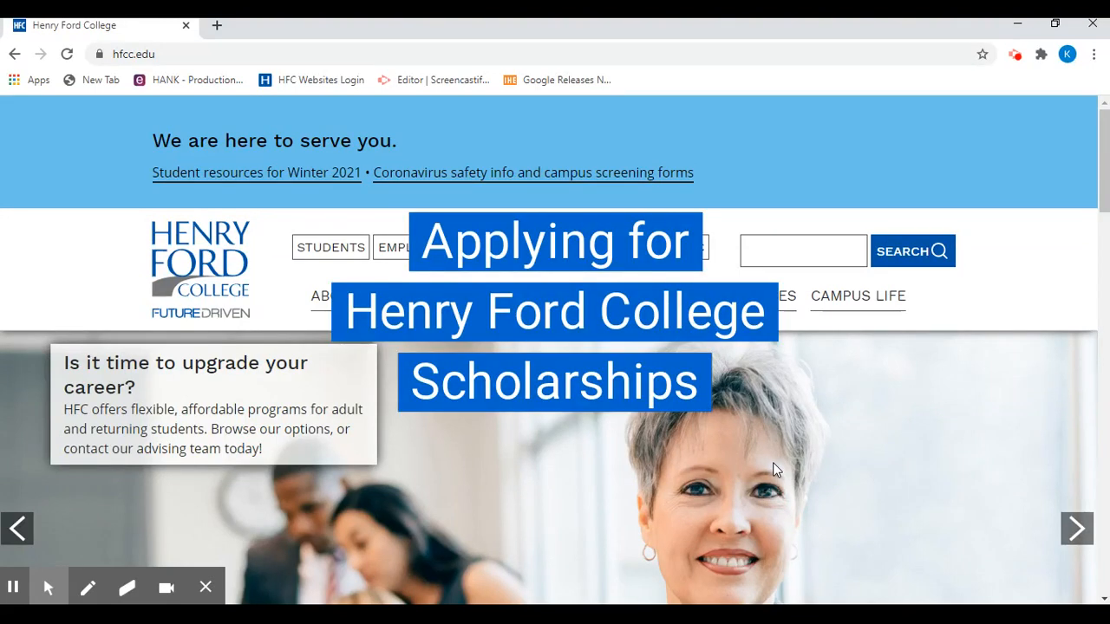
mouse_move(789, 440)
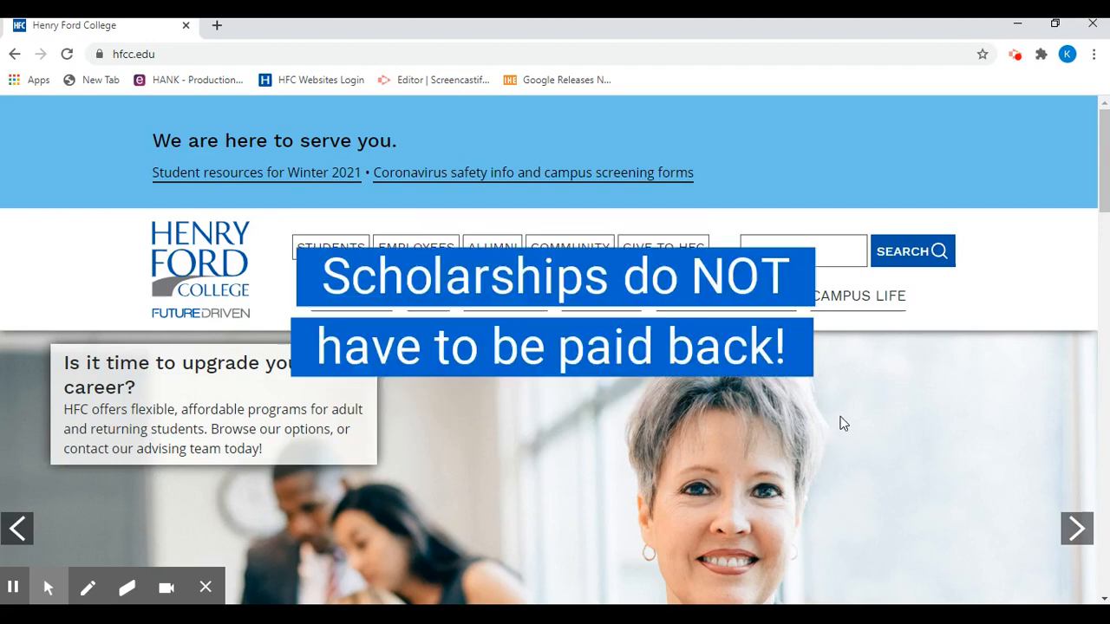
mouse_move(707, 410)
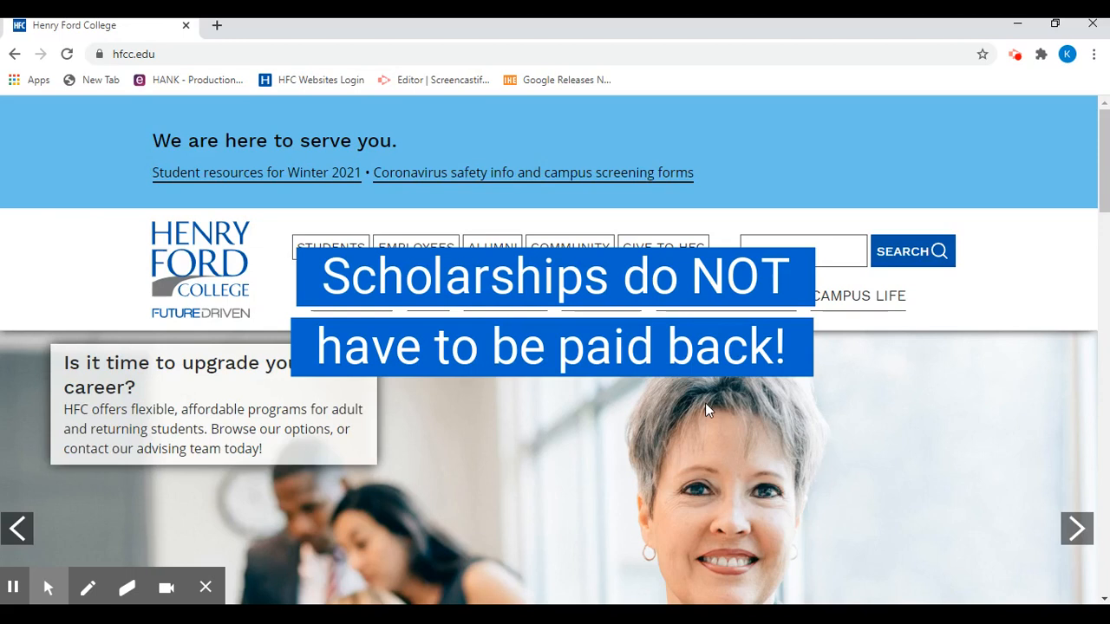
mouse_move(620, 475)
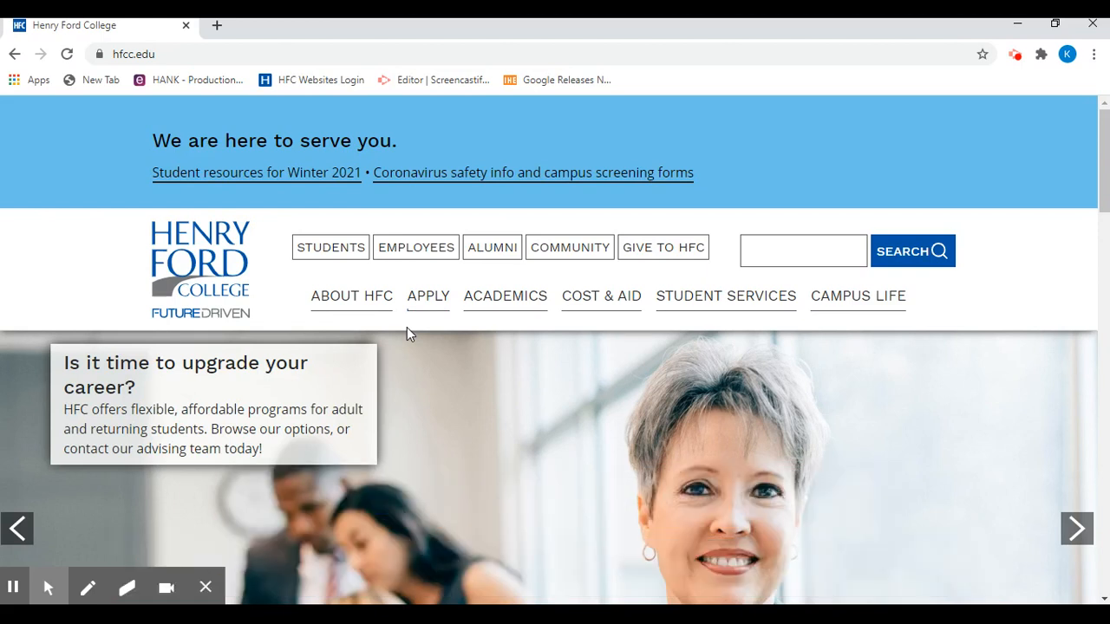
mouse_move(393, 493)
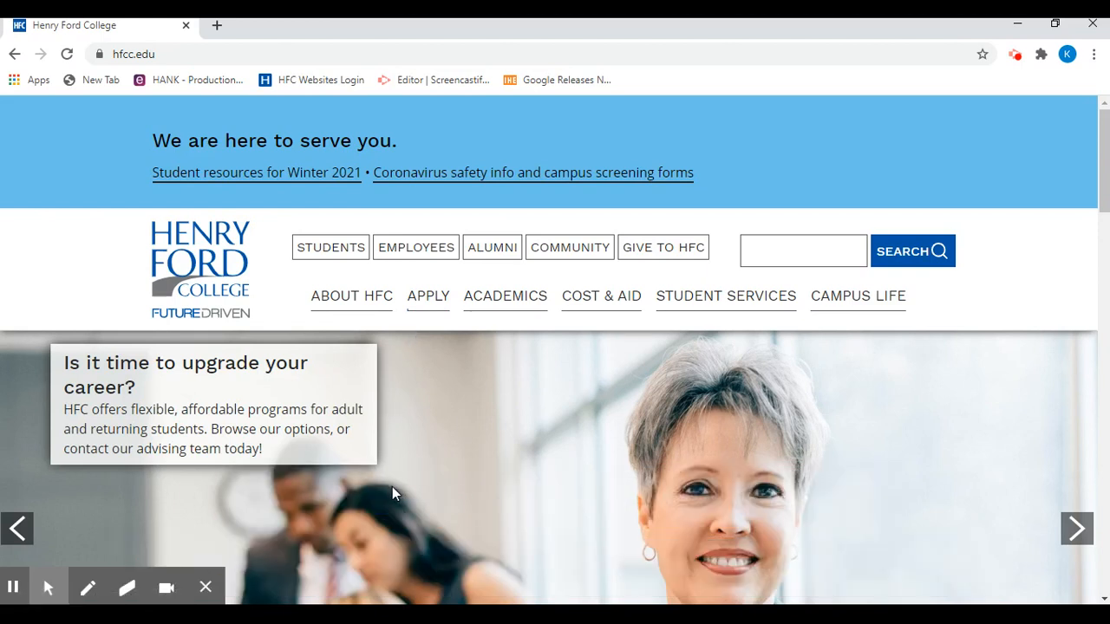
Read the HFC Scholarships page, then start the Apply for HFC Scholarships login
left_click(130, 53)
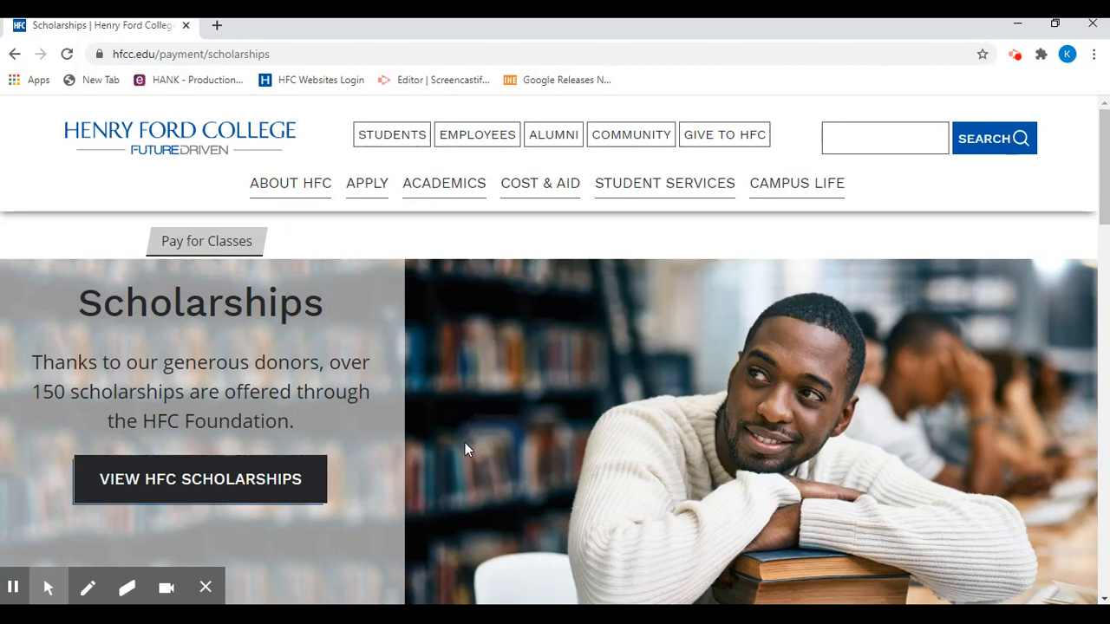
mouse_move(199, 479)
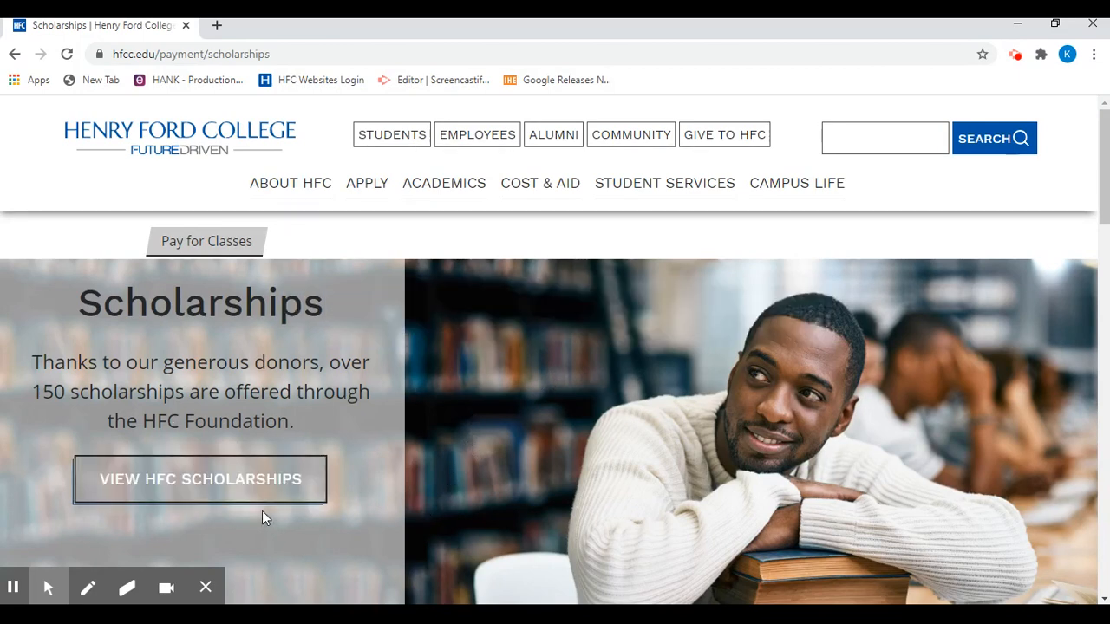
scroll("down", 3)
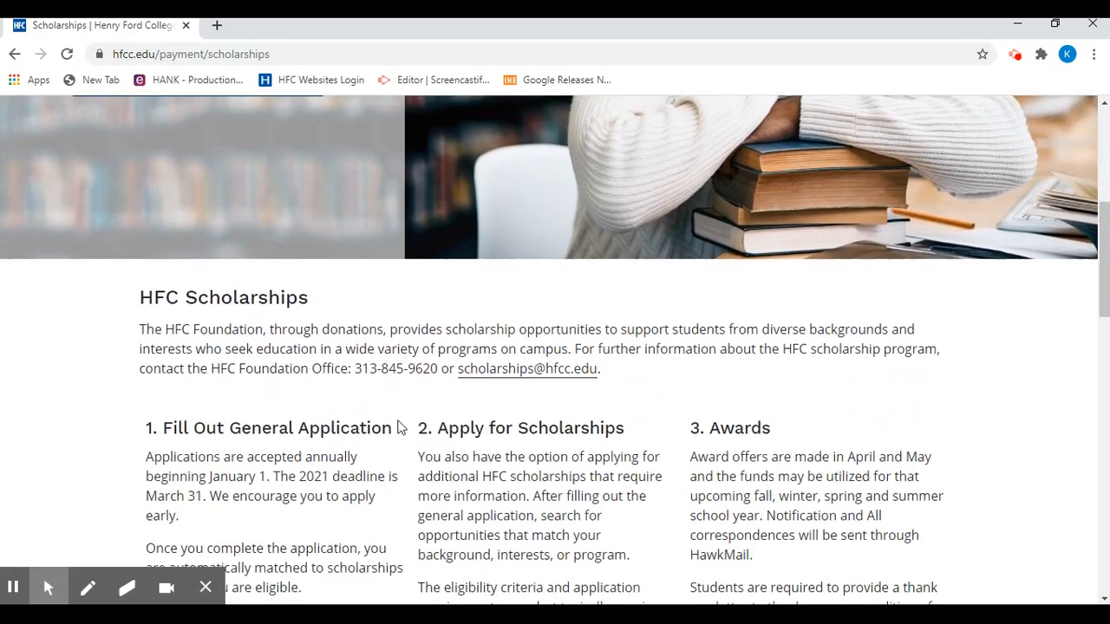
scroll("down", 3)
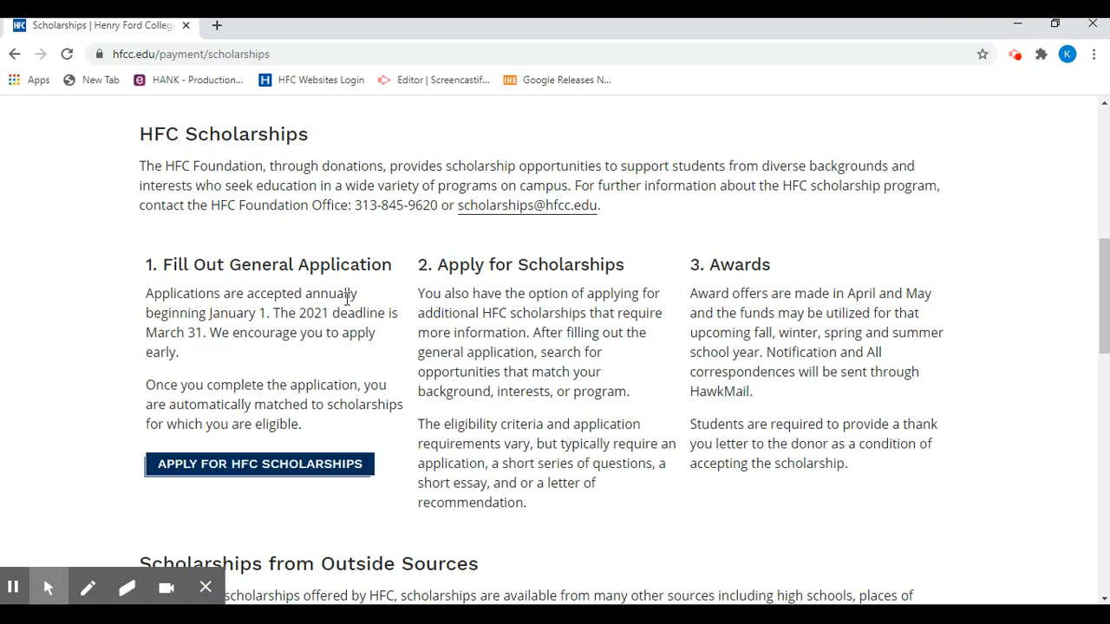
scroll("down", 3)
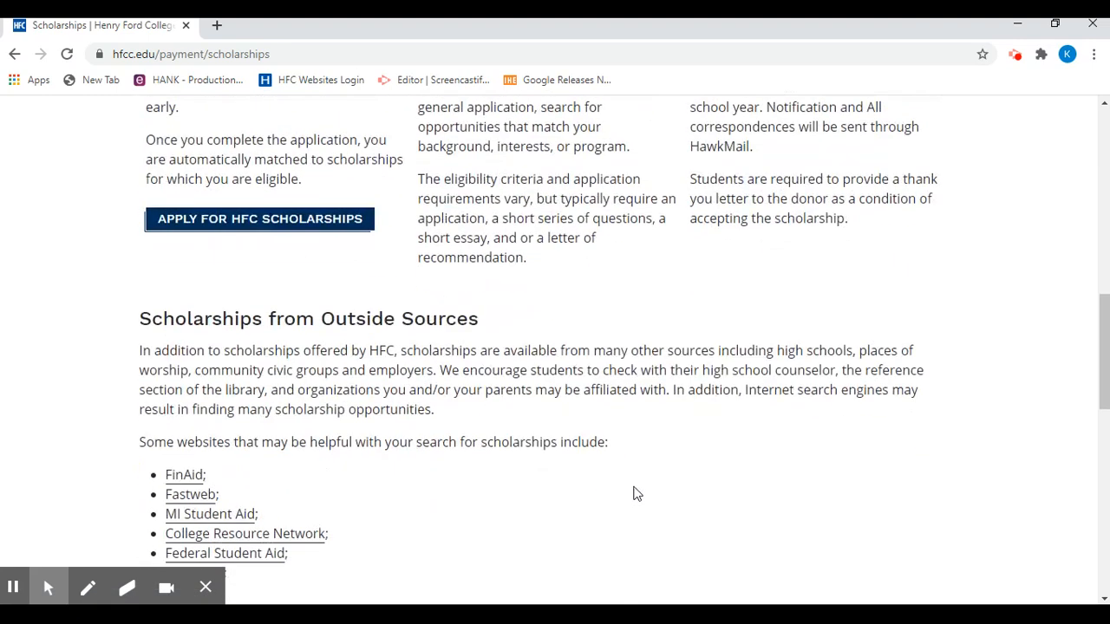
scroll("down", 3)
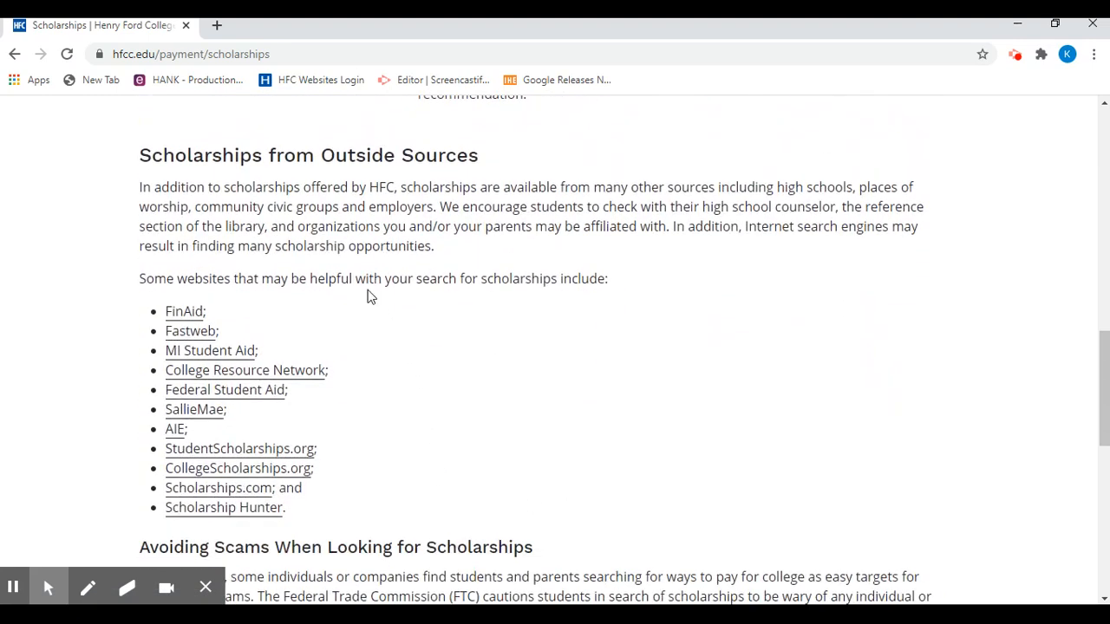
mouse_move(503, 470)
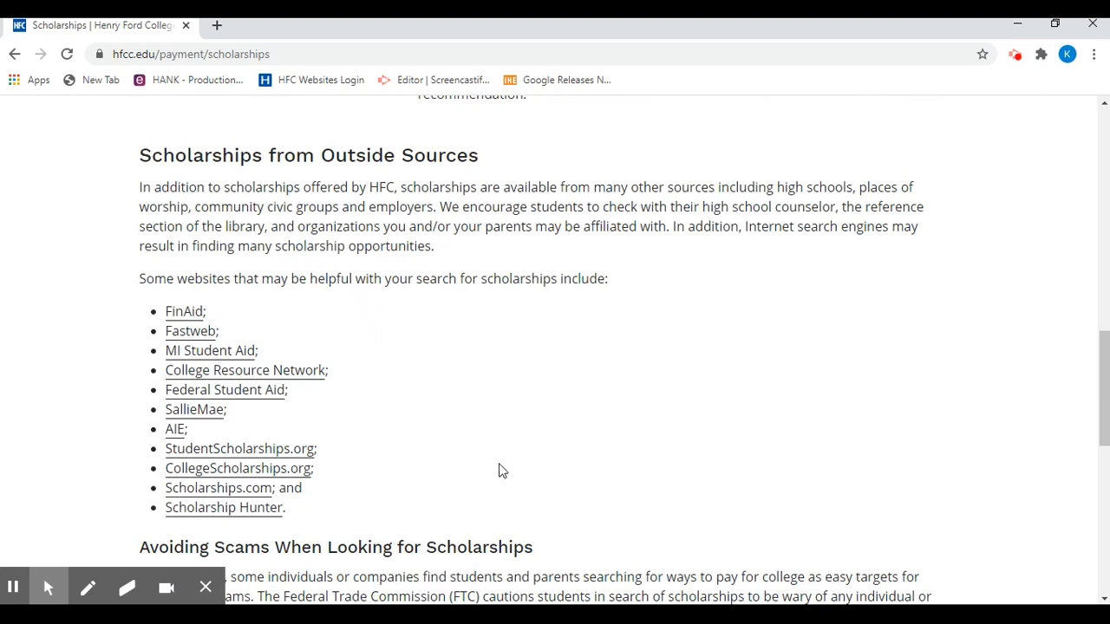
scroll("up", 3)
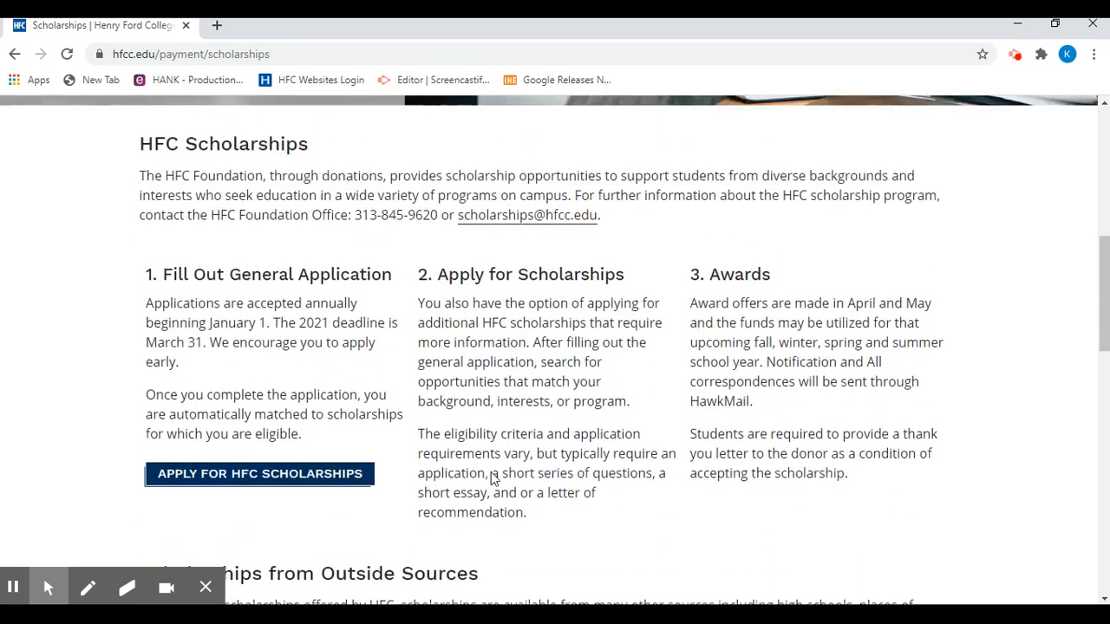
left_click(259, 473)
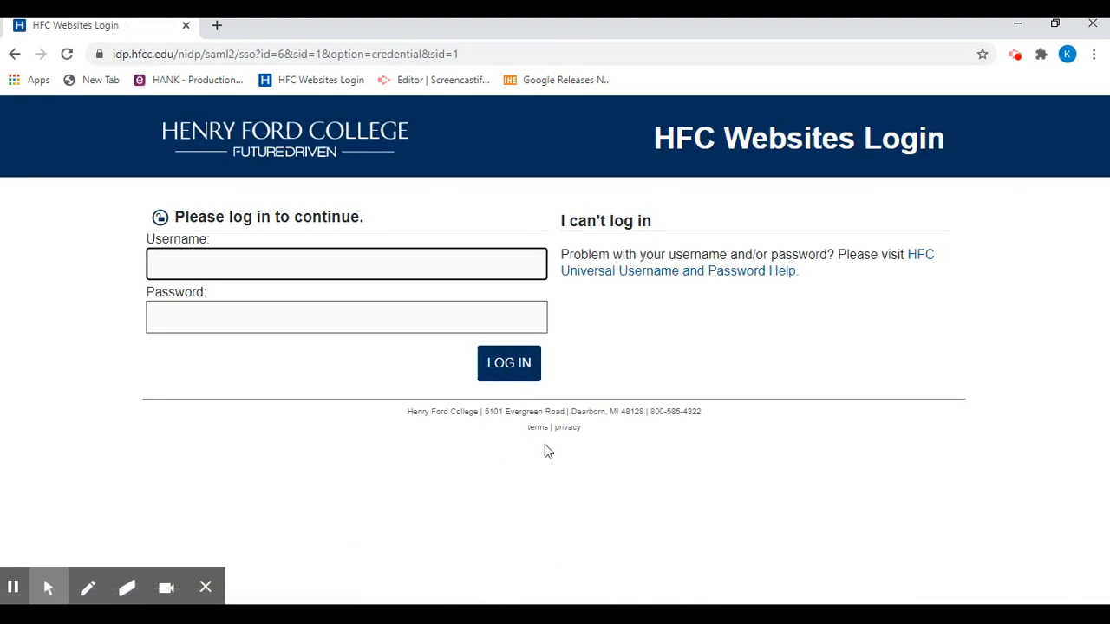
type("krouleau")
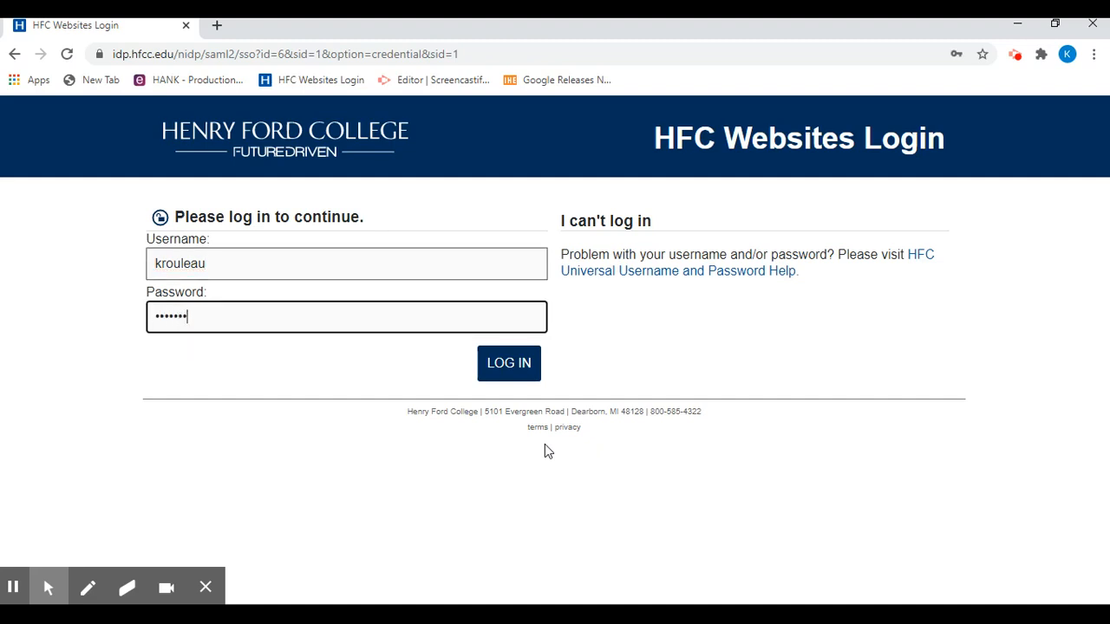
type("•••••")
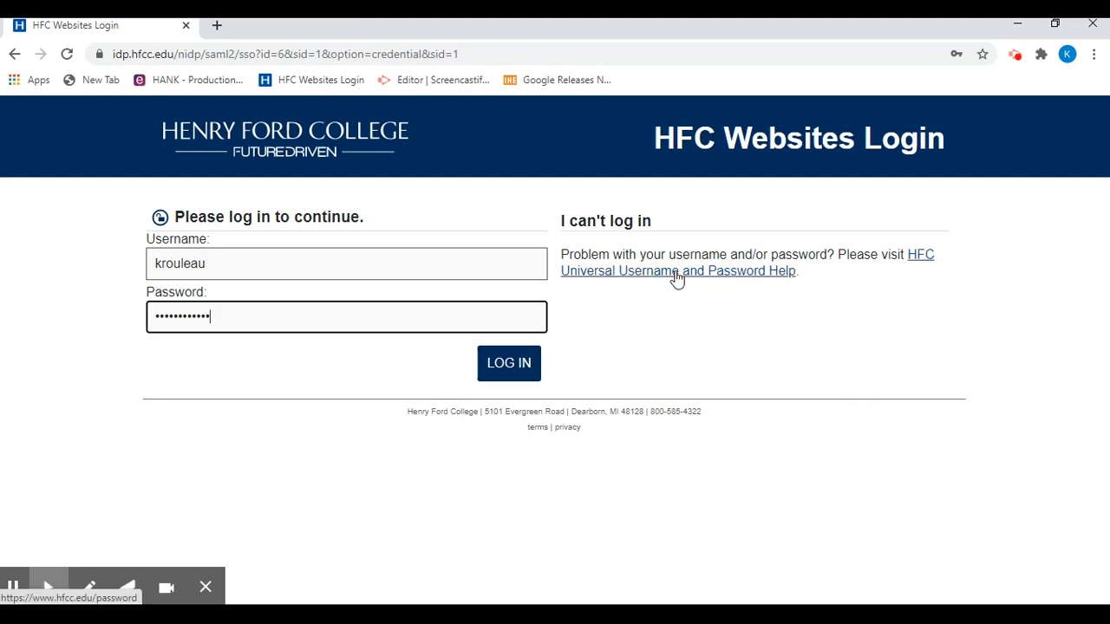
left_click(509, 363)
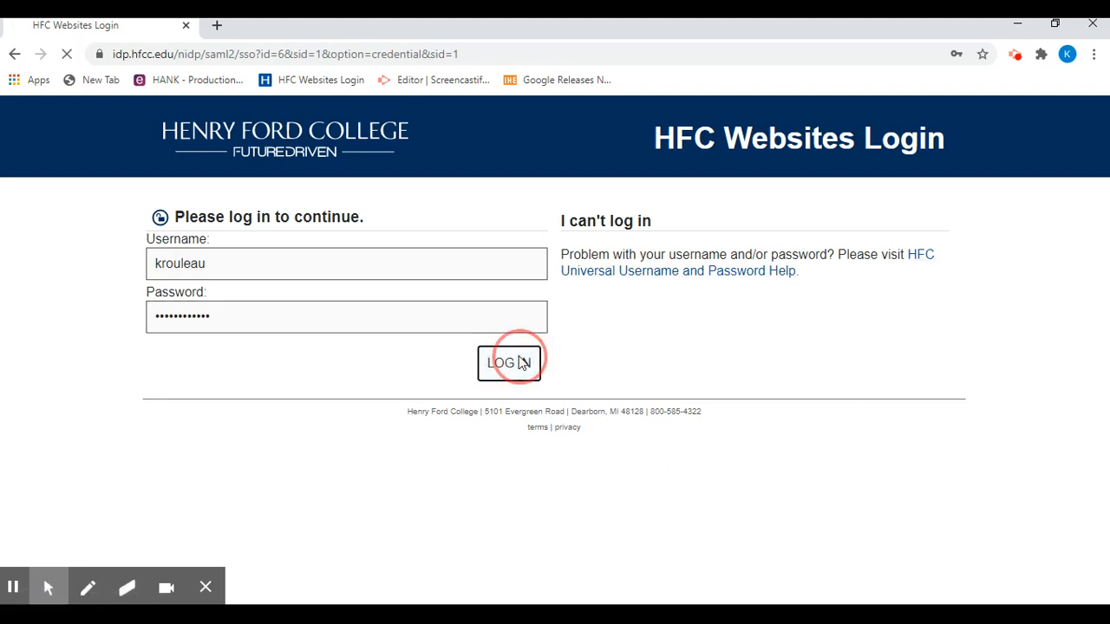
left_click(509, 363)
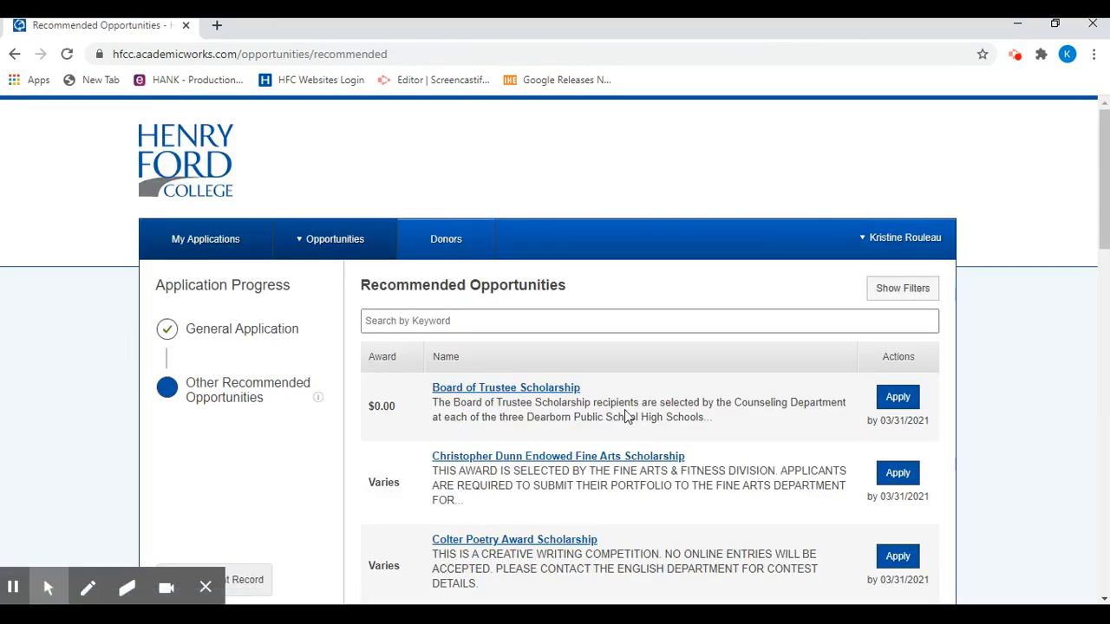
left_click(242, 329)
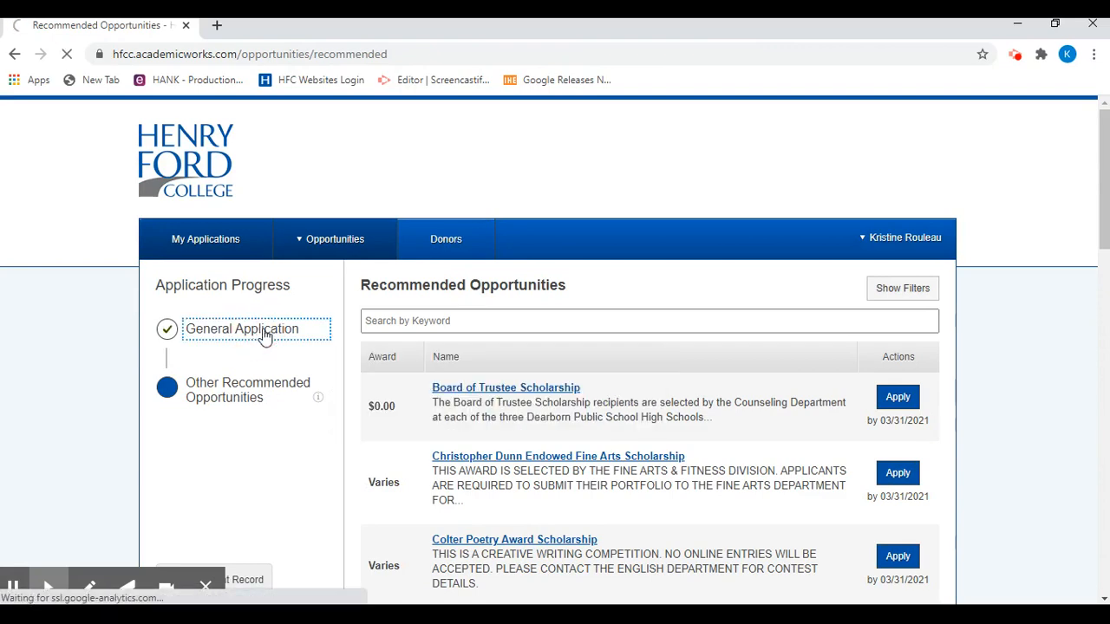
left_click(242, 328)
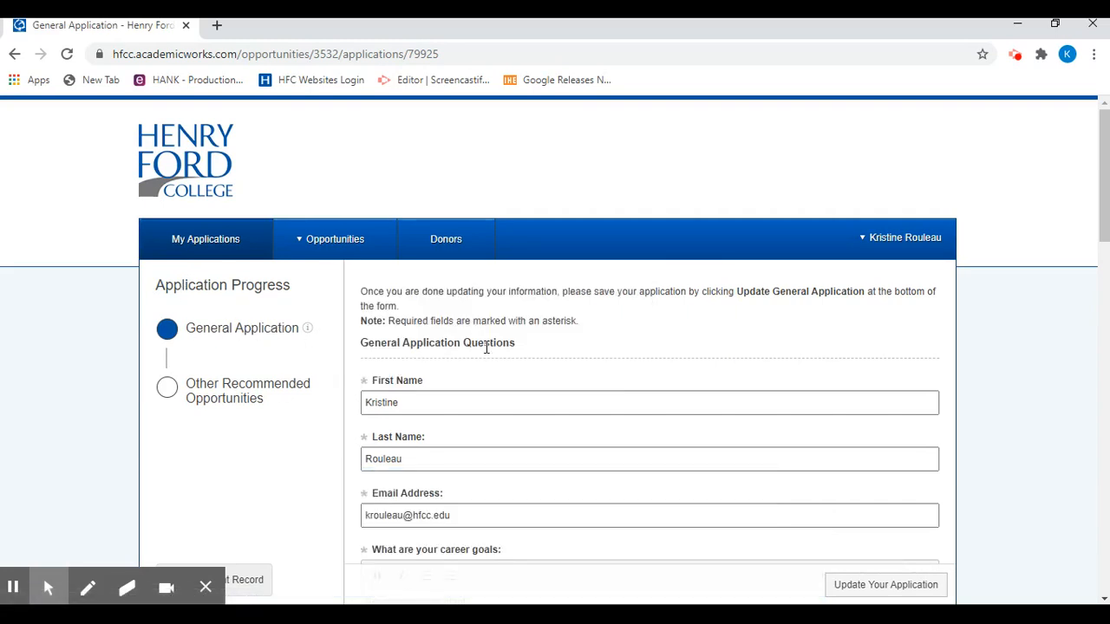
mouse_move(655, 365)
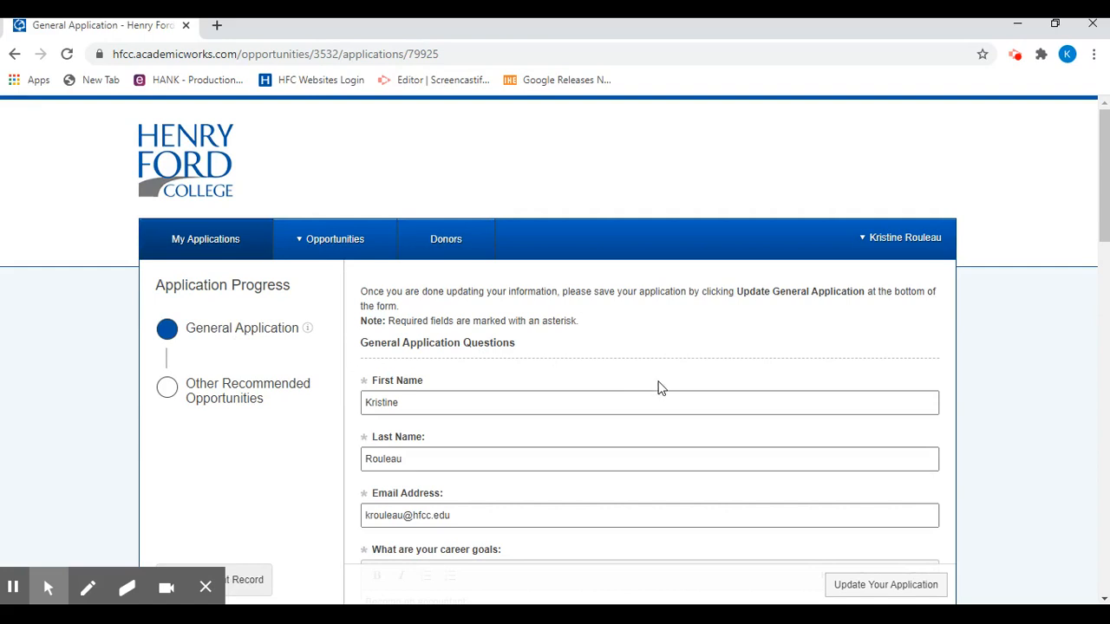
mouse_move(655, 387)
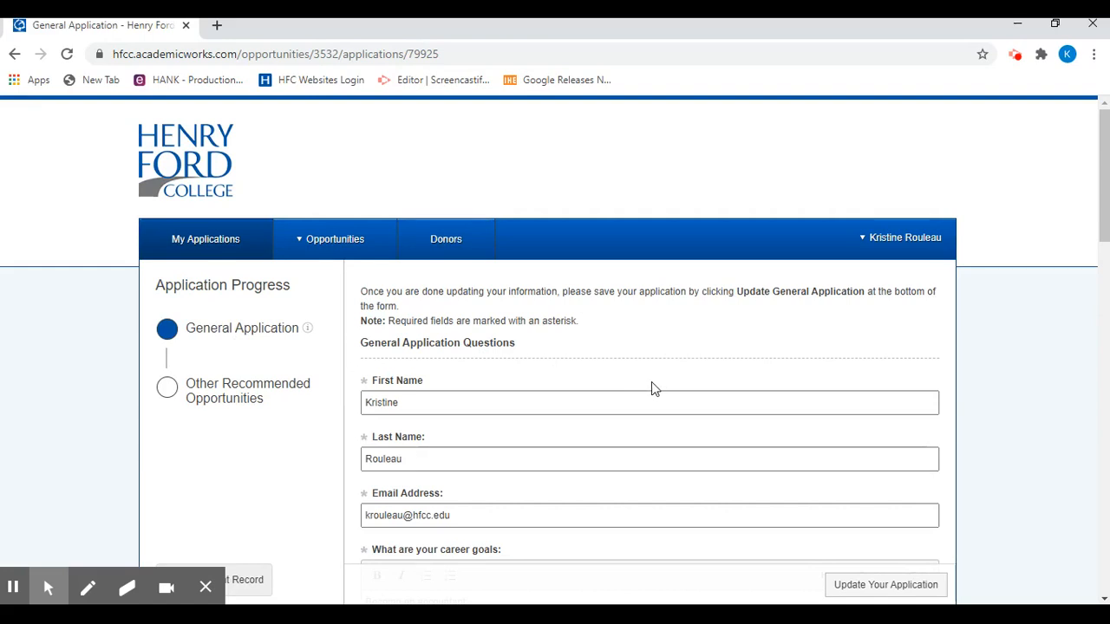
Answer all General Application fields, choosing N for veteran and Yes for luncheon and photo
scroll("down", 3)
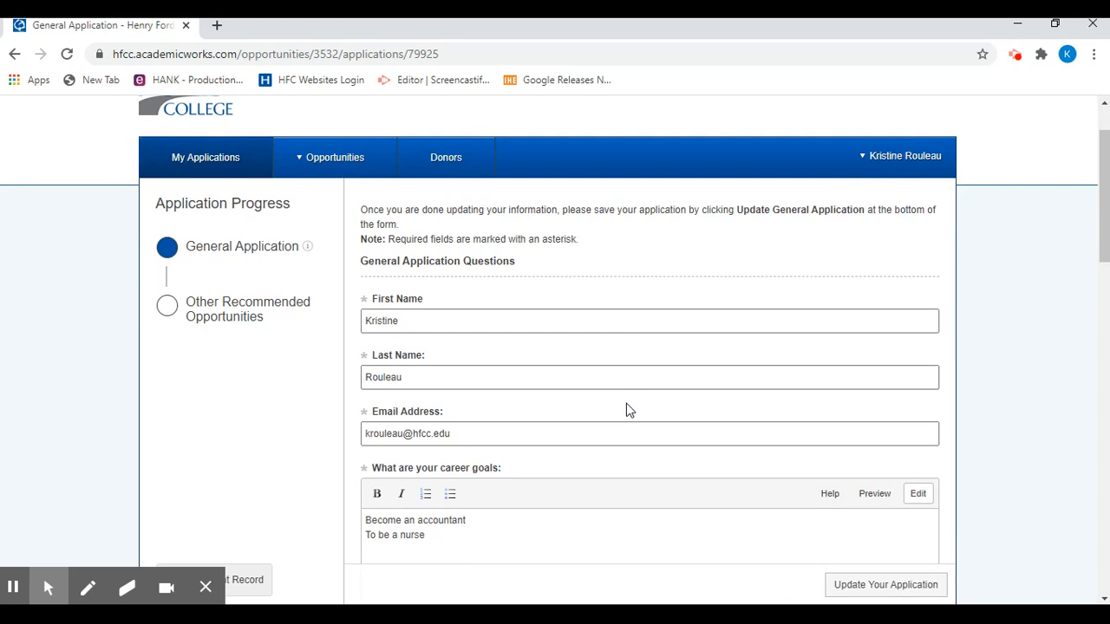
scroll("down", 3)
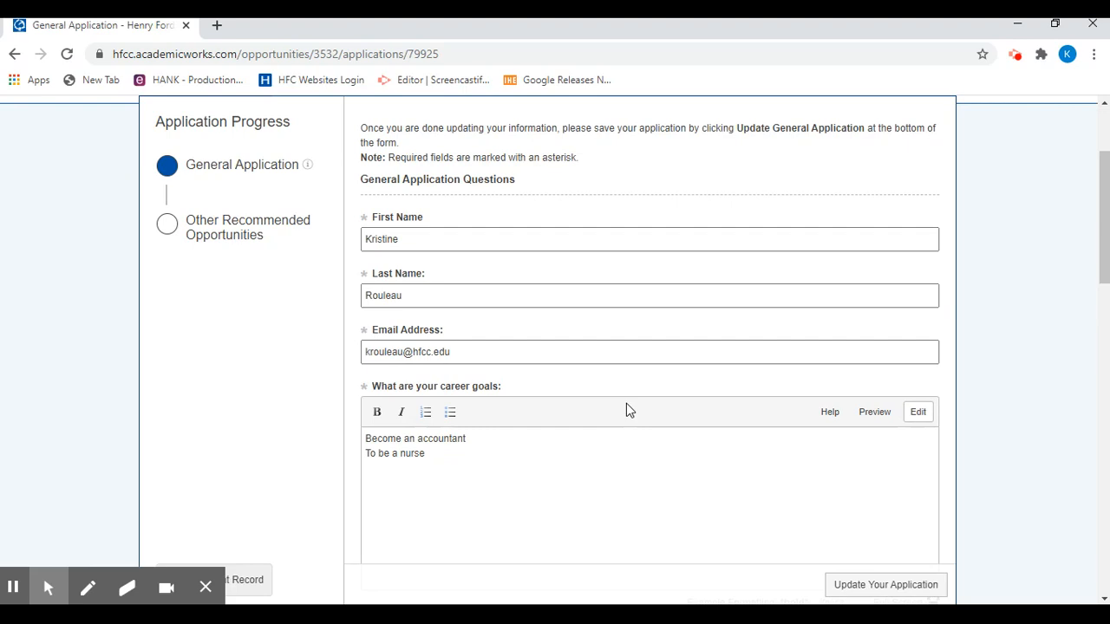
scroll("down", 3)
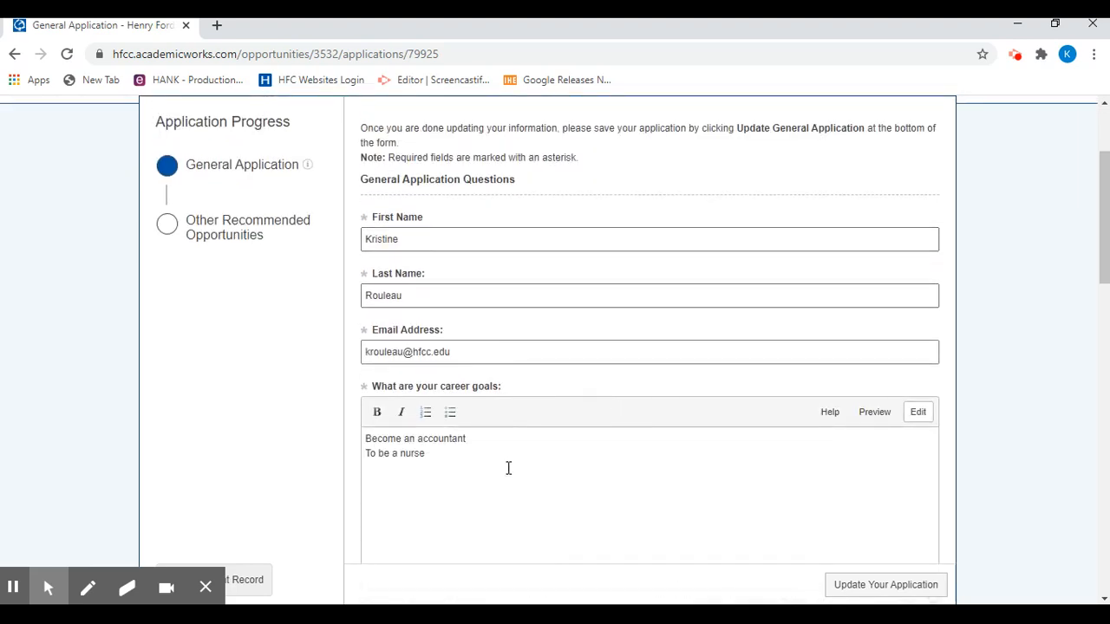
scroll("down", 3)
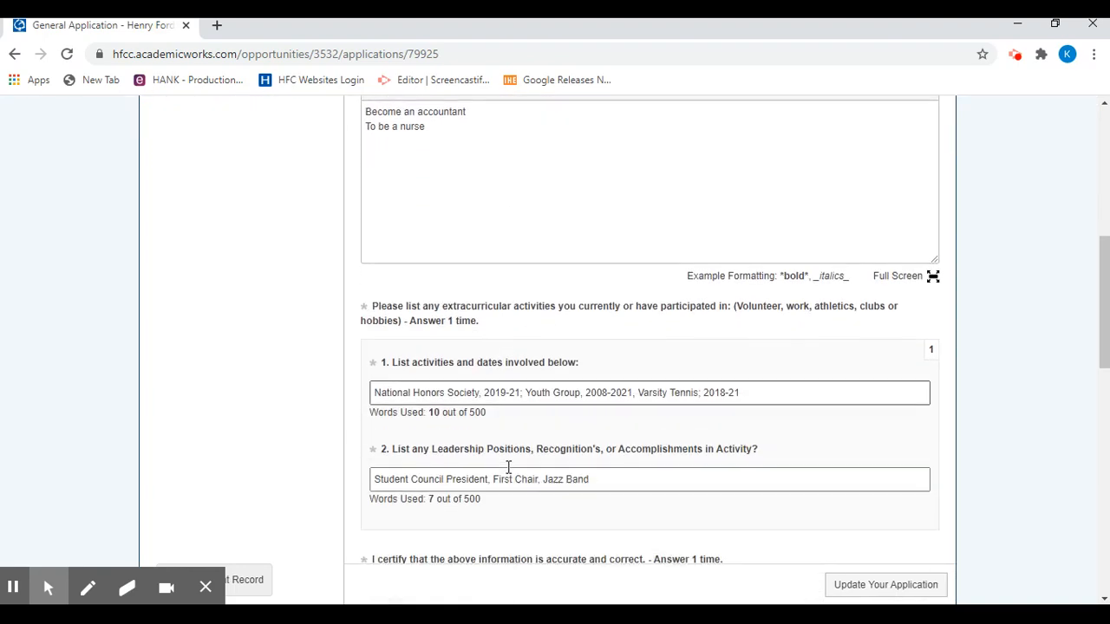
scroll("down", 3)
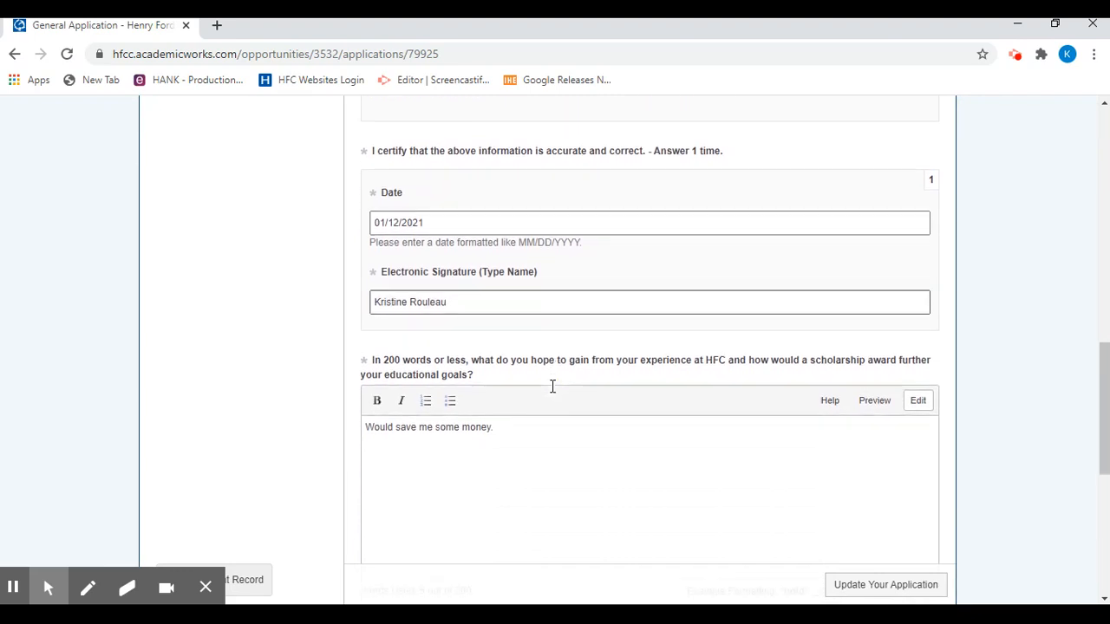
scroll("down", 3)
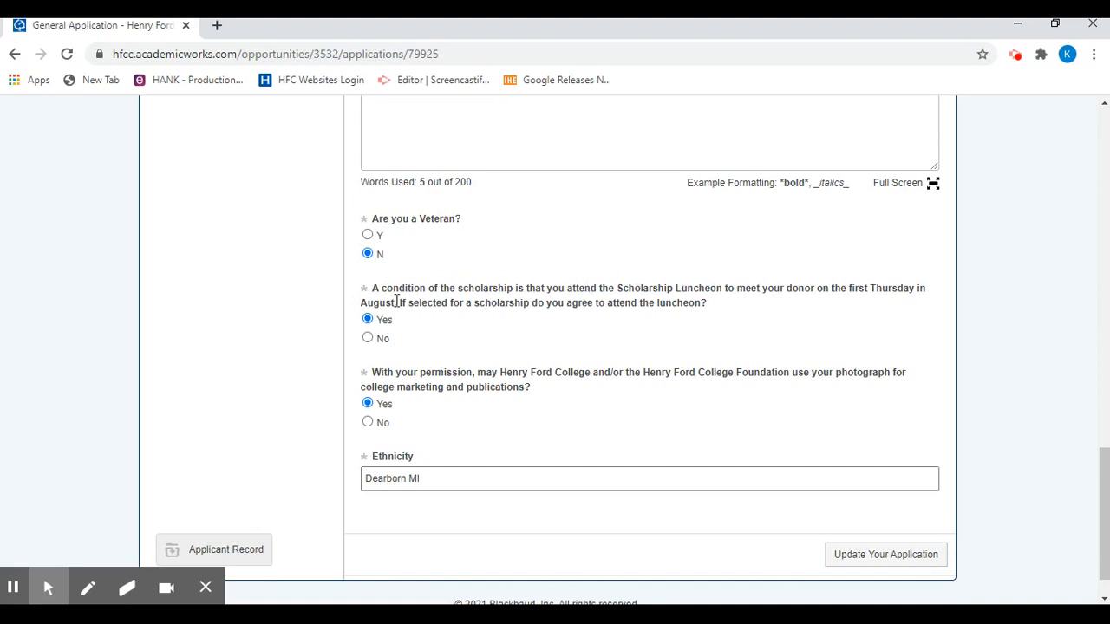
mouse_move(486, 345)
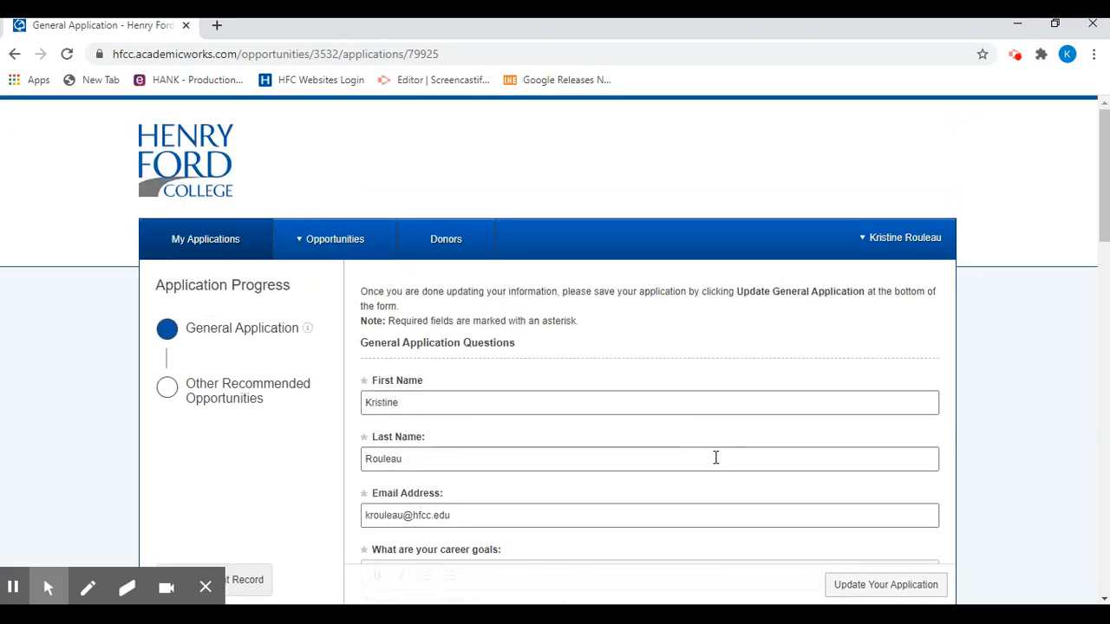
Choose Opportunities > Scholarship > Ours to load the college's own scholarship list
left_click(335, 239)
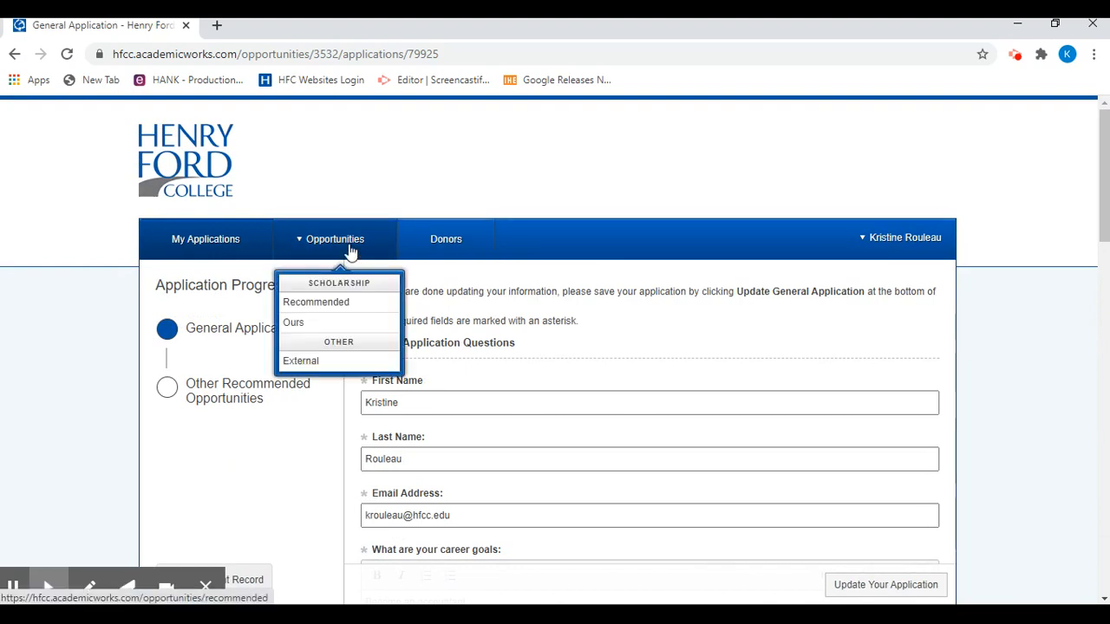
mouse_move(329, 254)
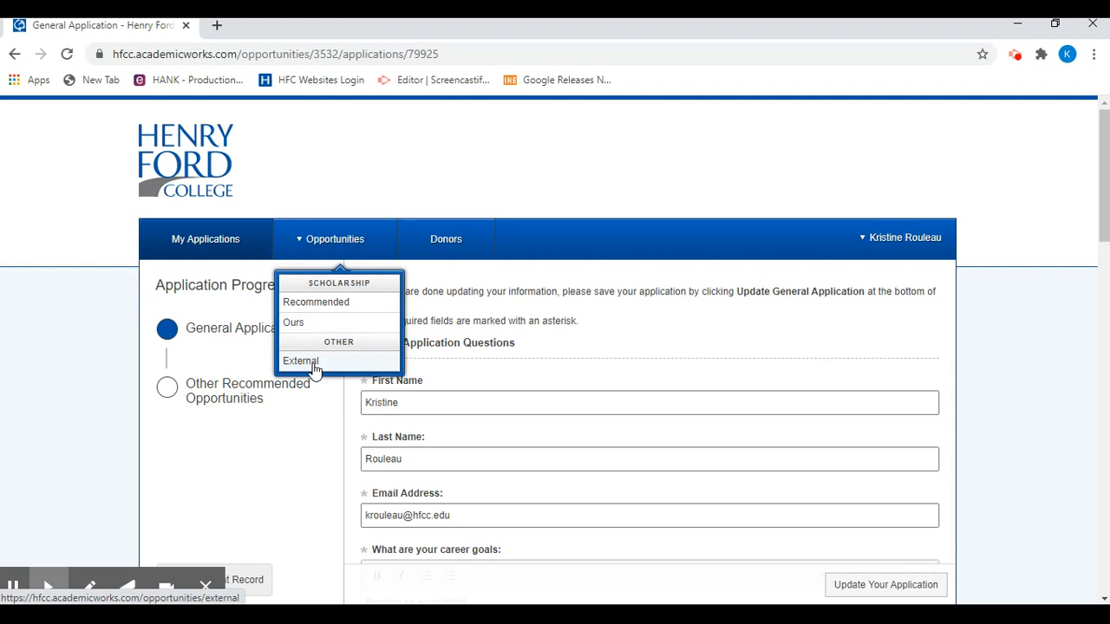
mouse_move(294, 327)
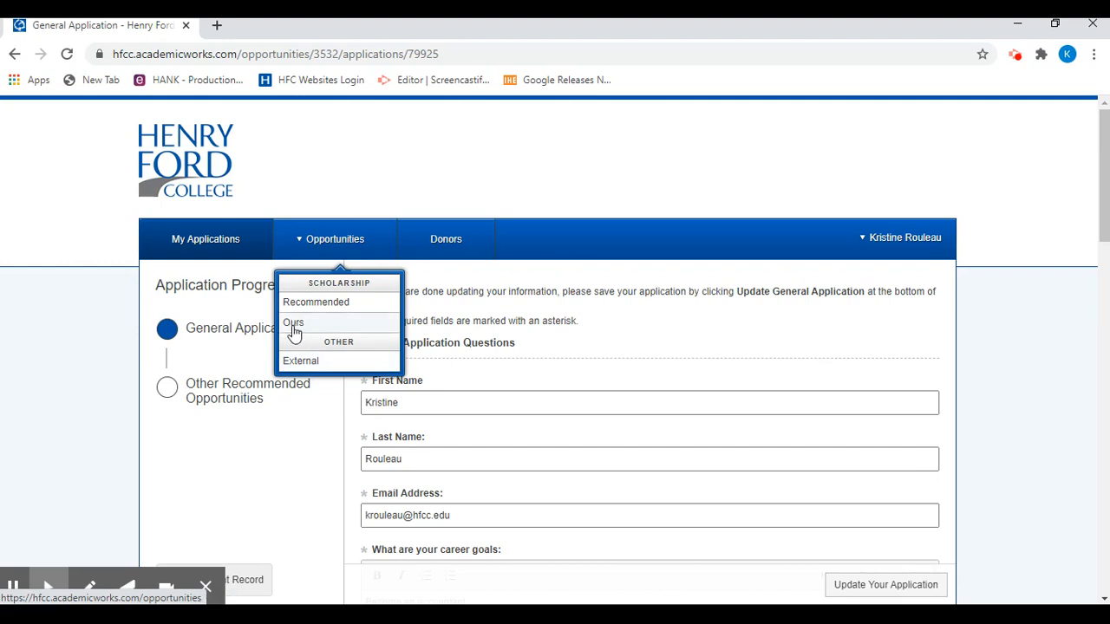
left_click(293, 322)
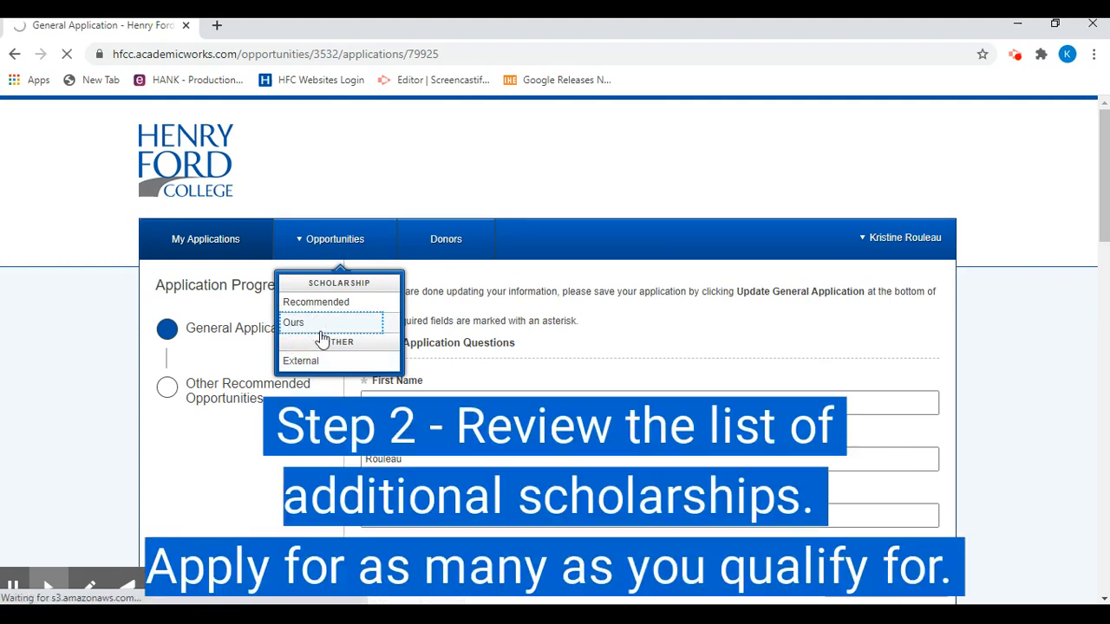
Scroll the Our Opportunities list from A. Thomas Scholarship down to the DiPonio scholarships
left_click(294, 322)
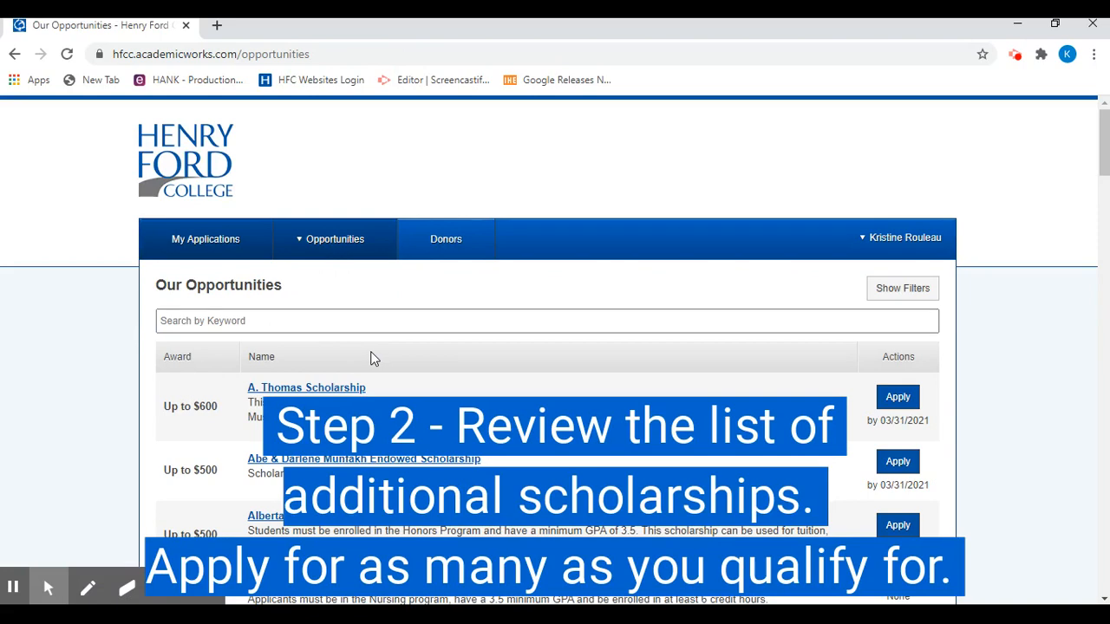
scroll("down", 3)
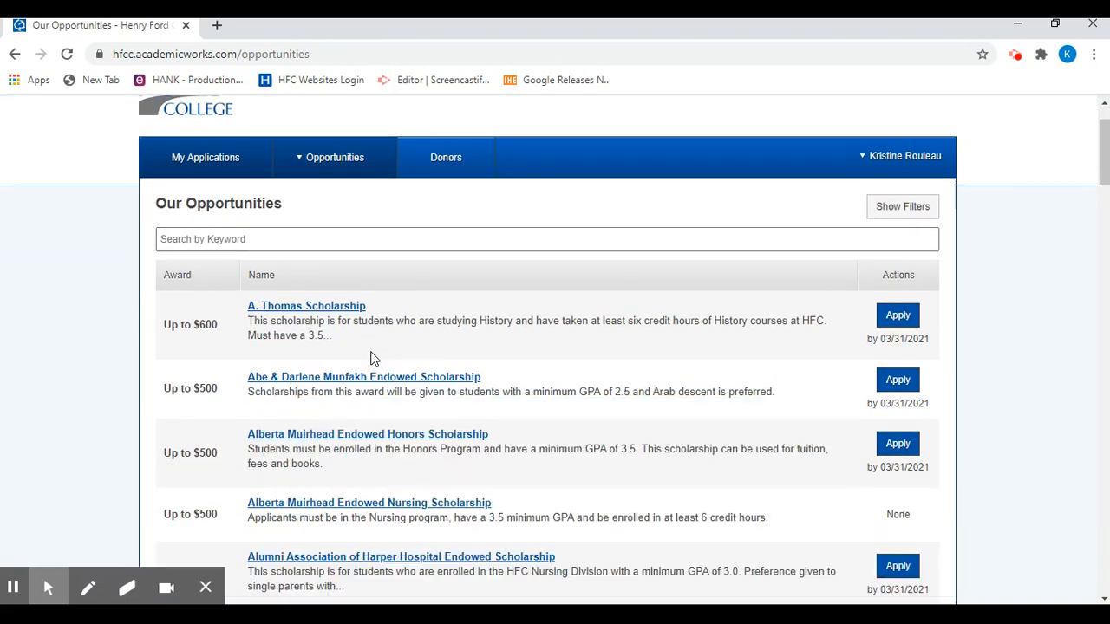
mouse_move(472, 382)
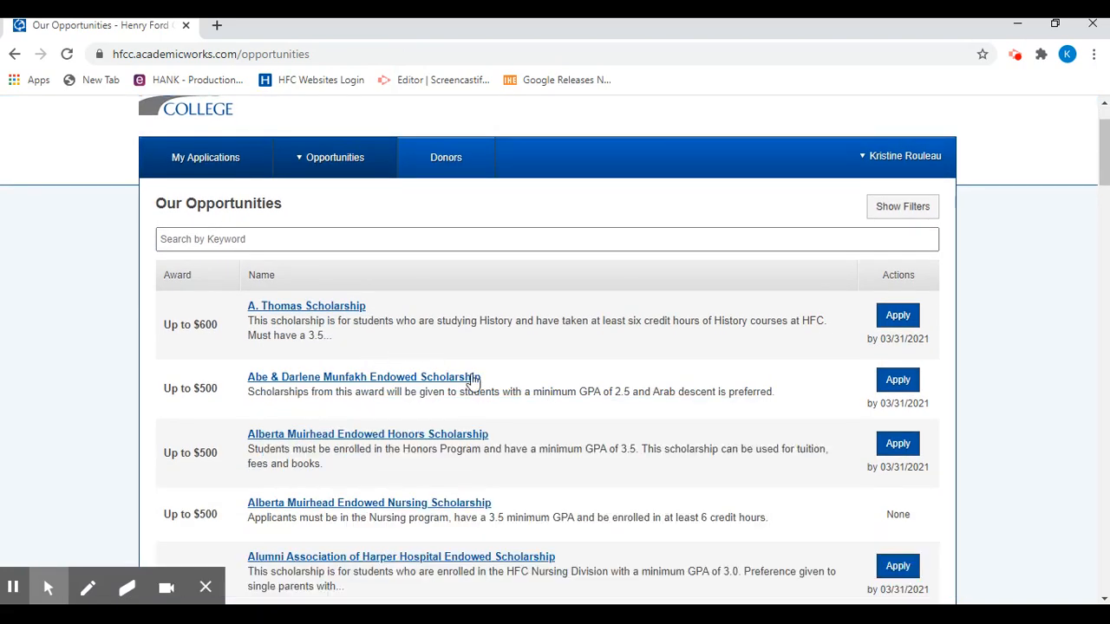
mouse_move(646, 360)
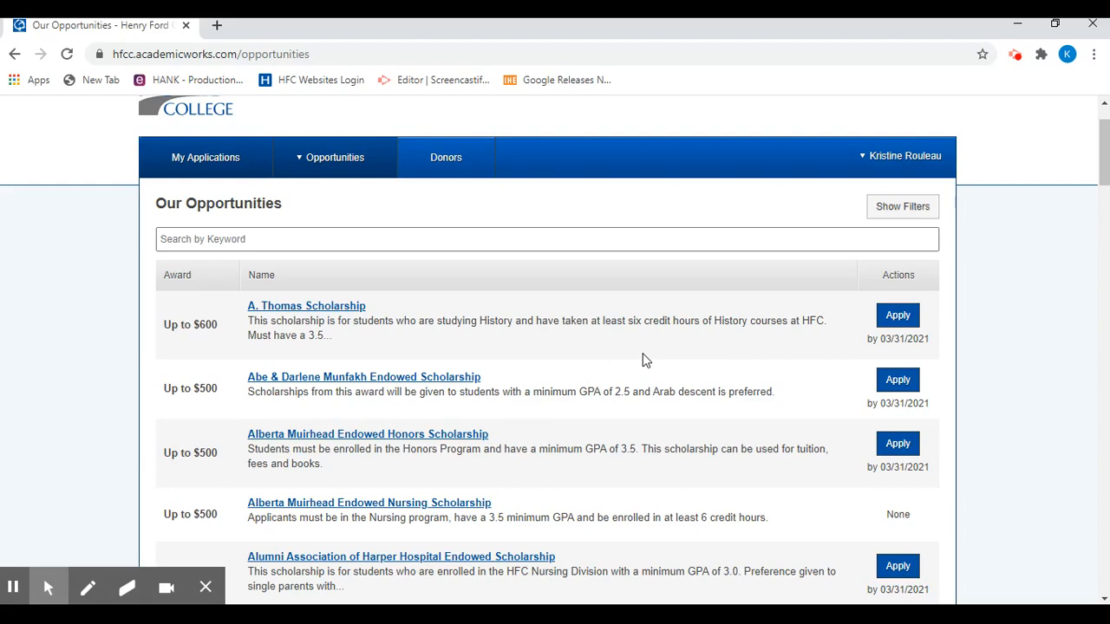
scroll("down", 3)
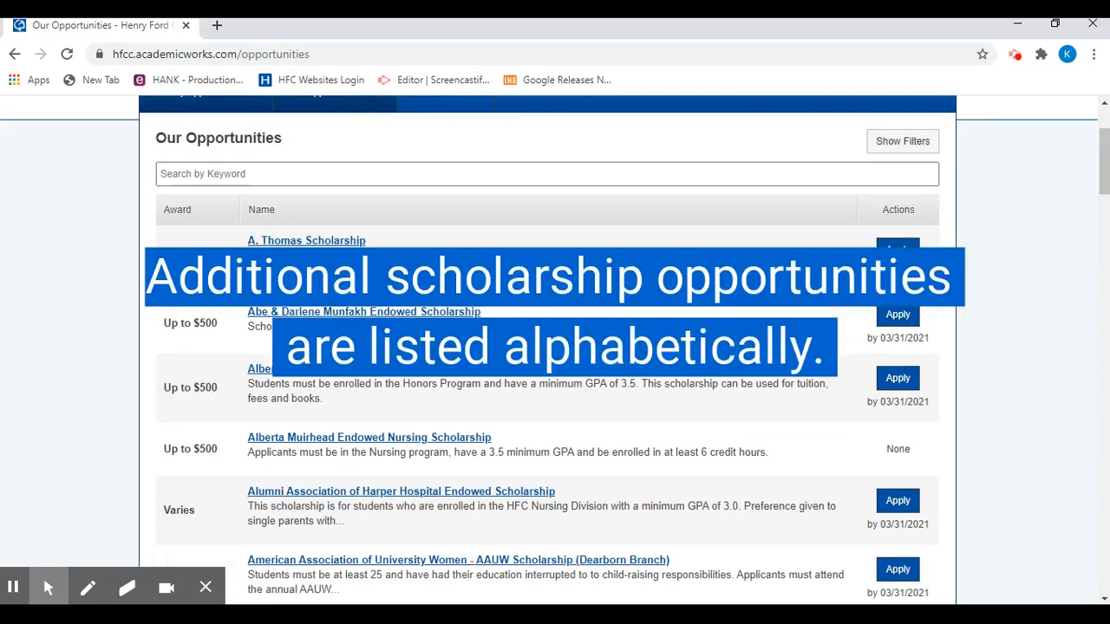
scroll("down", 3)
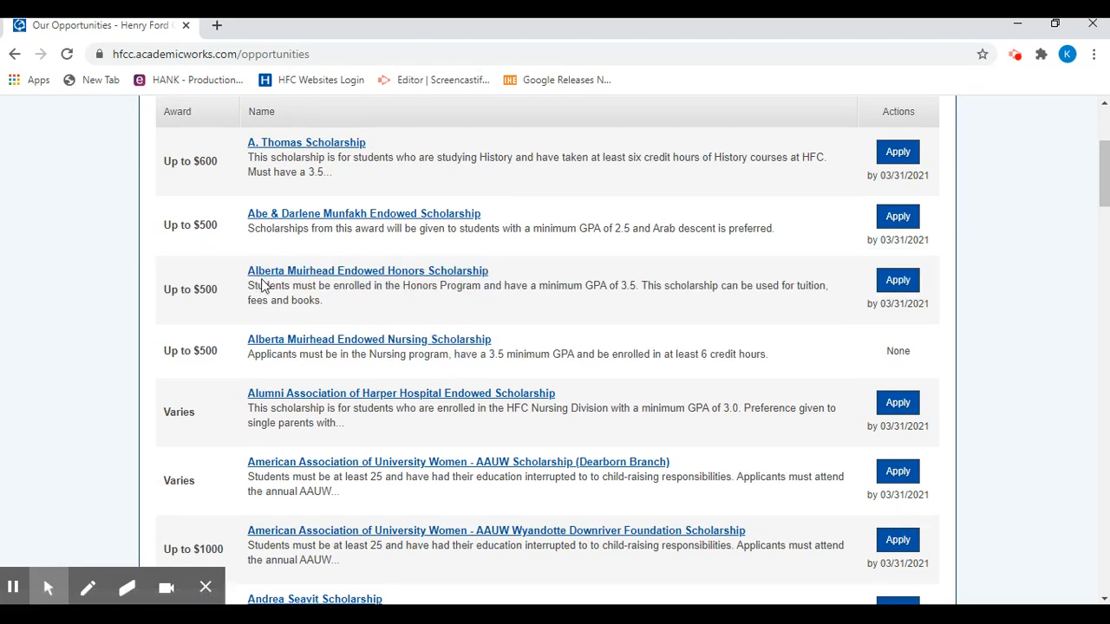
scroll("down", 3)
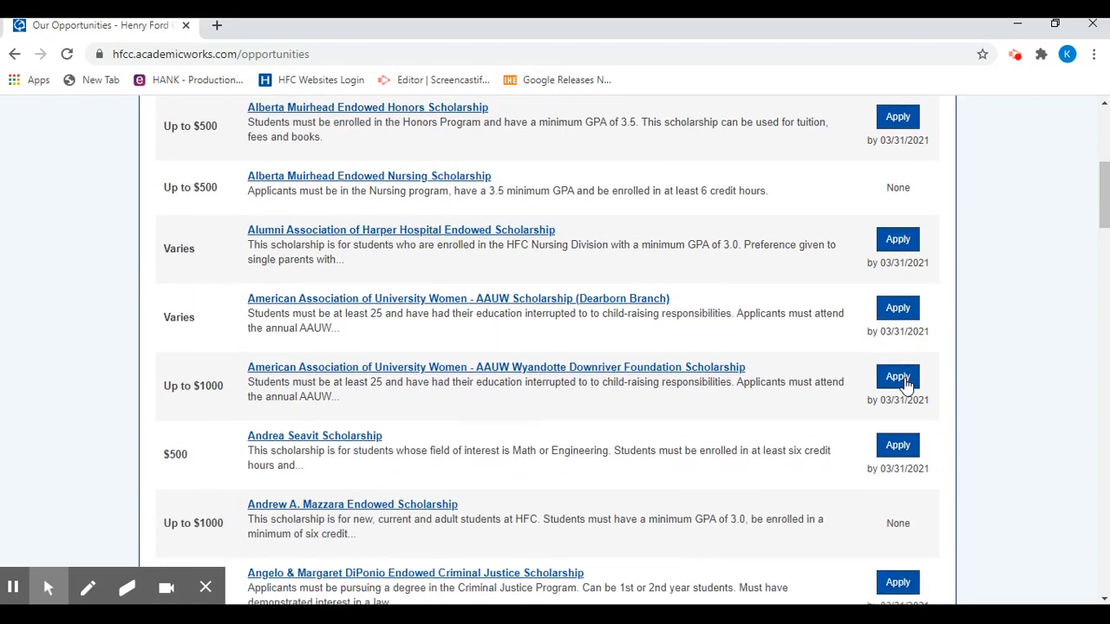
scroll("down", 3)
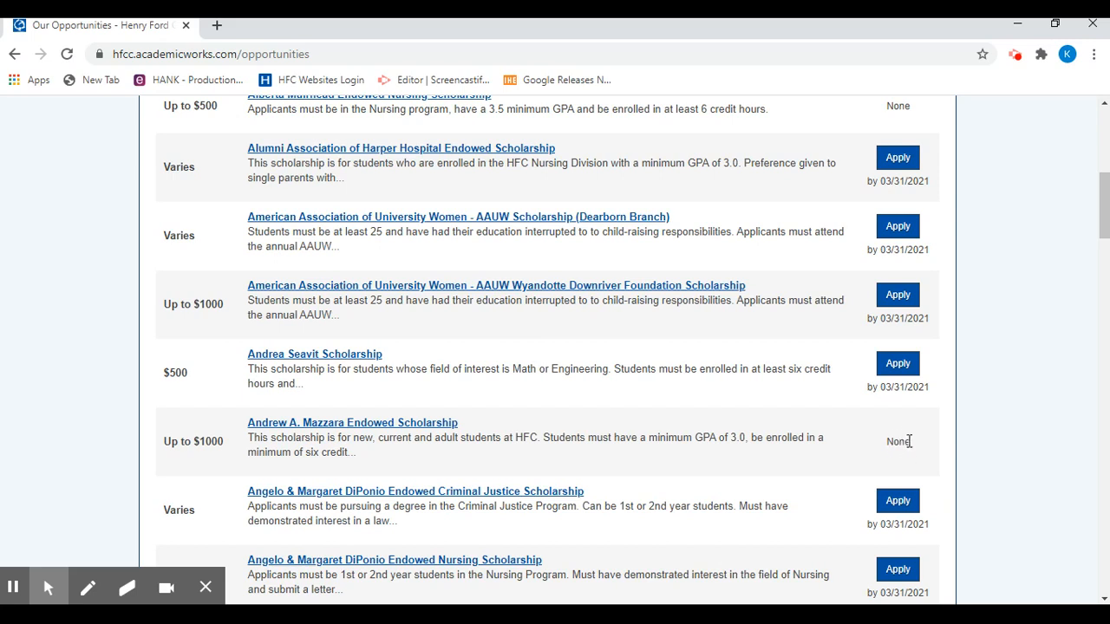
mouse_move(736, 399)
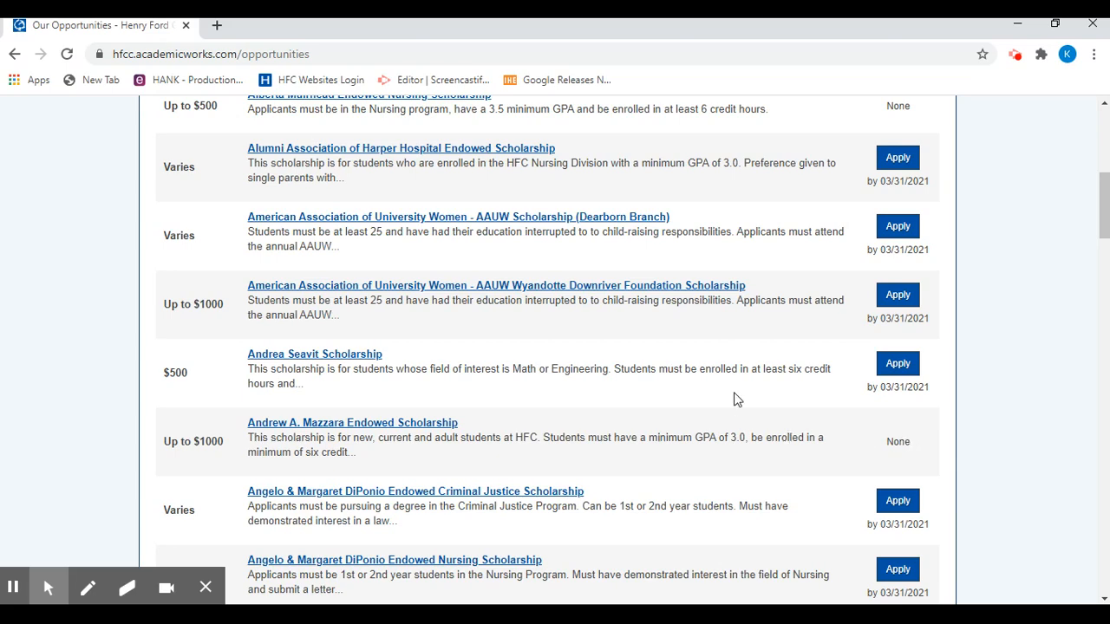
scroll("down", 3)
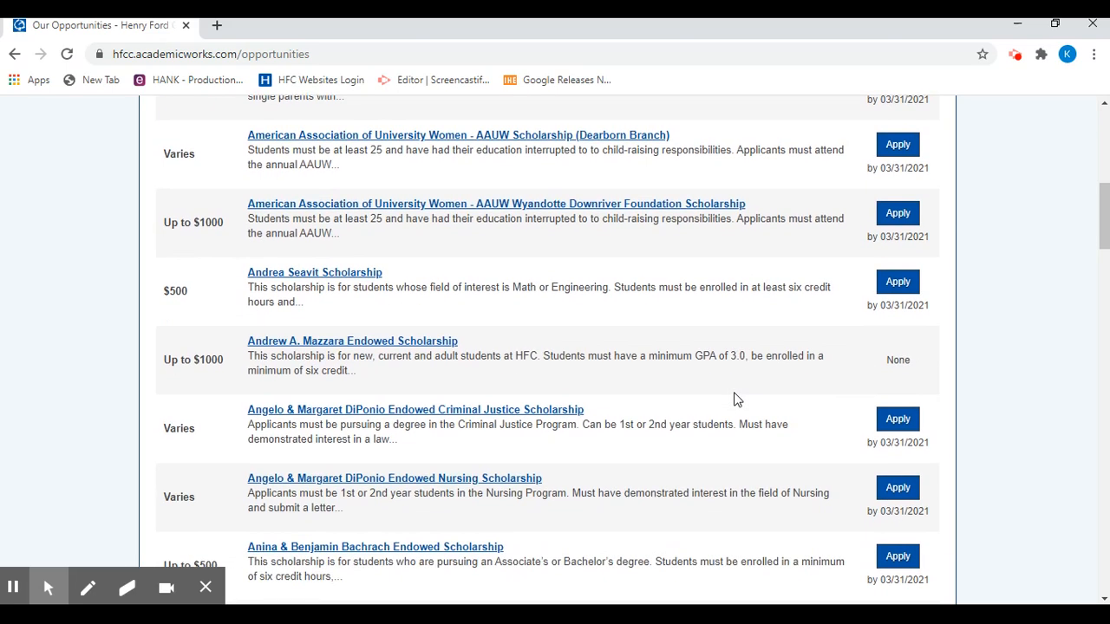
mouse_move(397, 443)
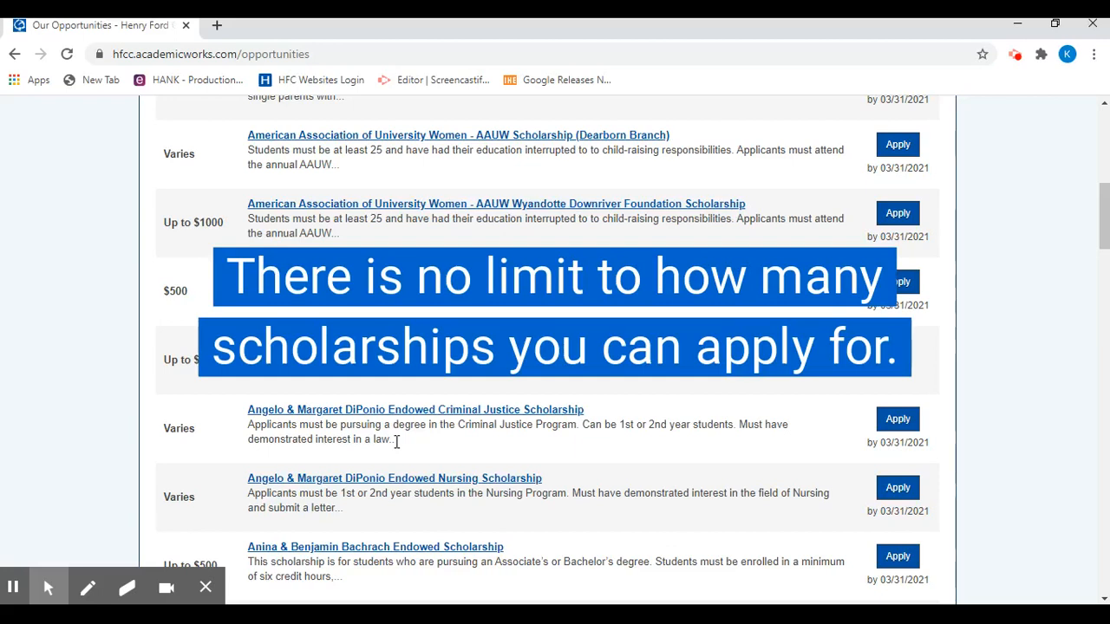
mouse_move(570, 447)
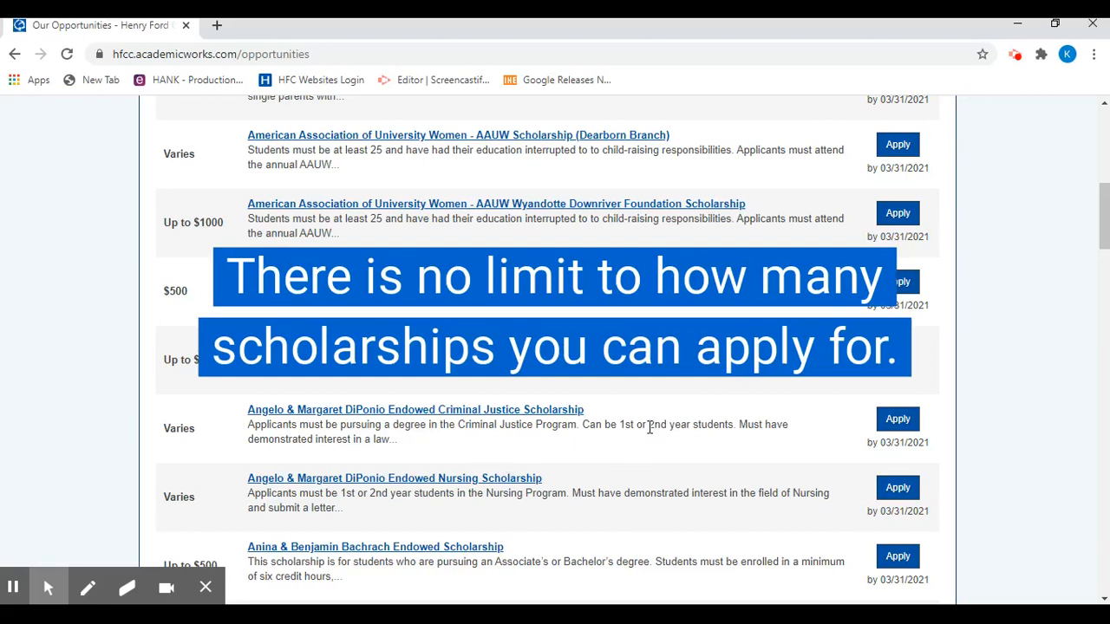
scroll("down", 3)
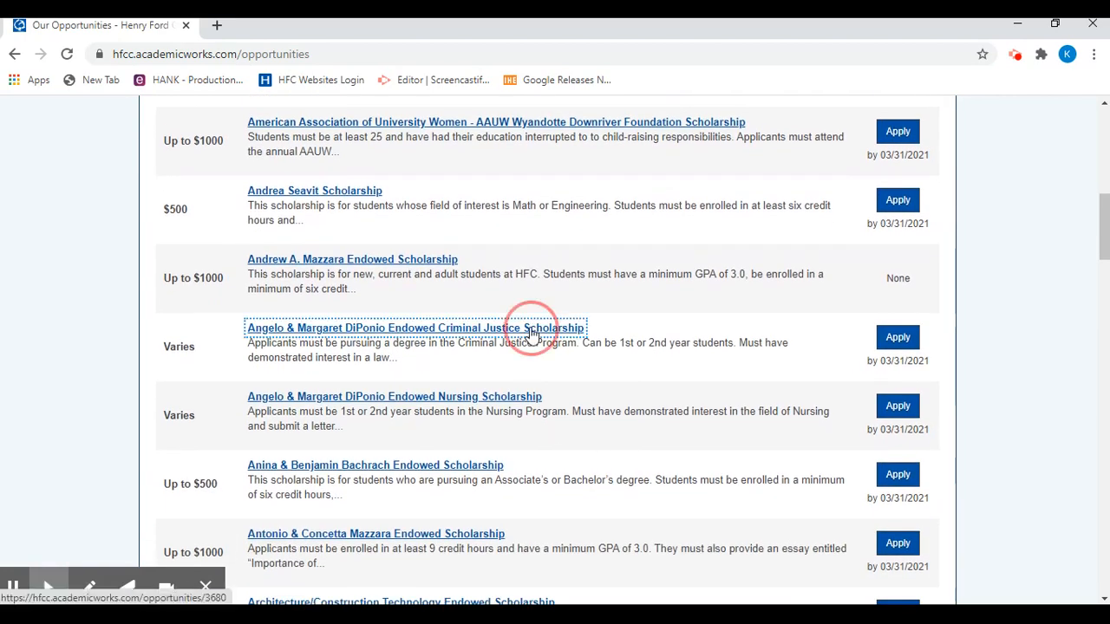
left_click(415, 328)
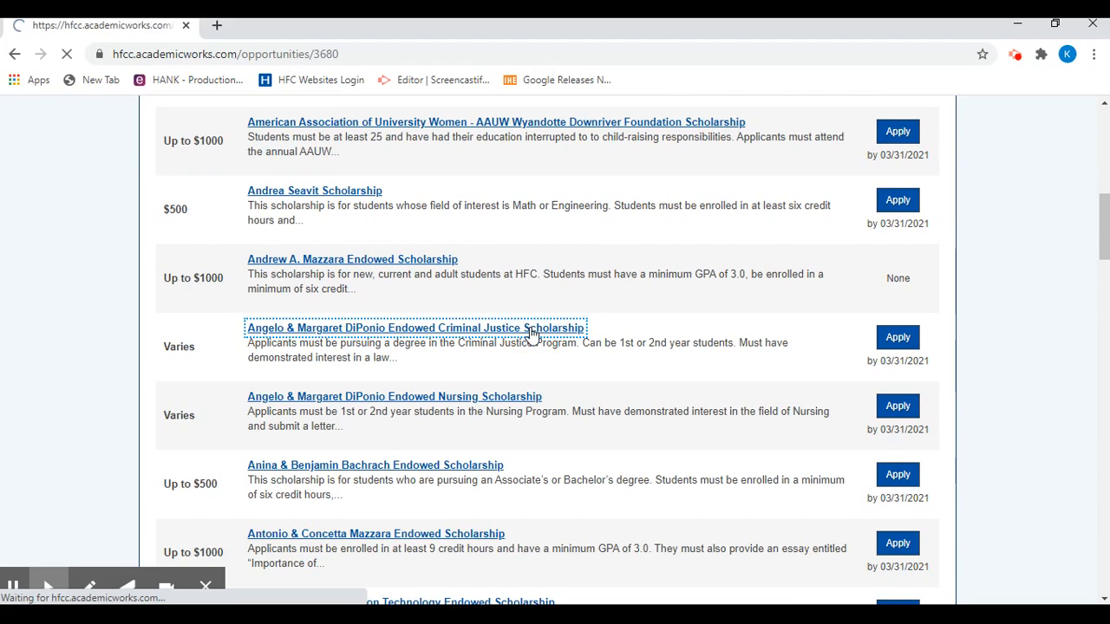
left_click(415, 328)
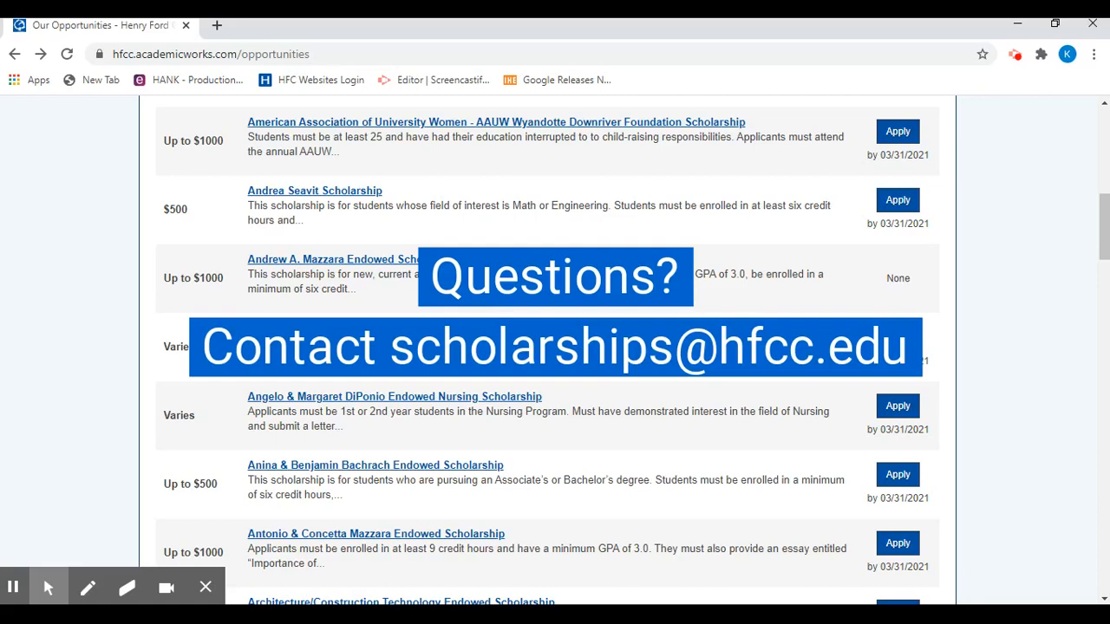
mouse_move(601, 311)
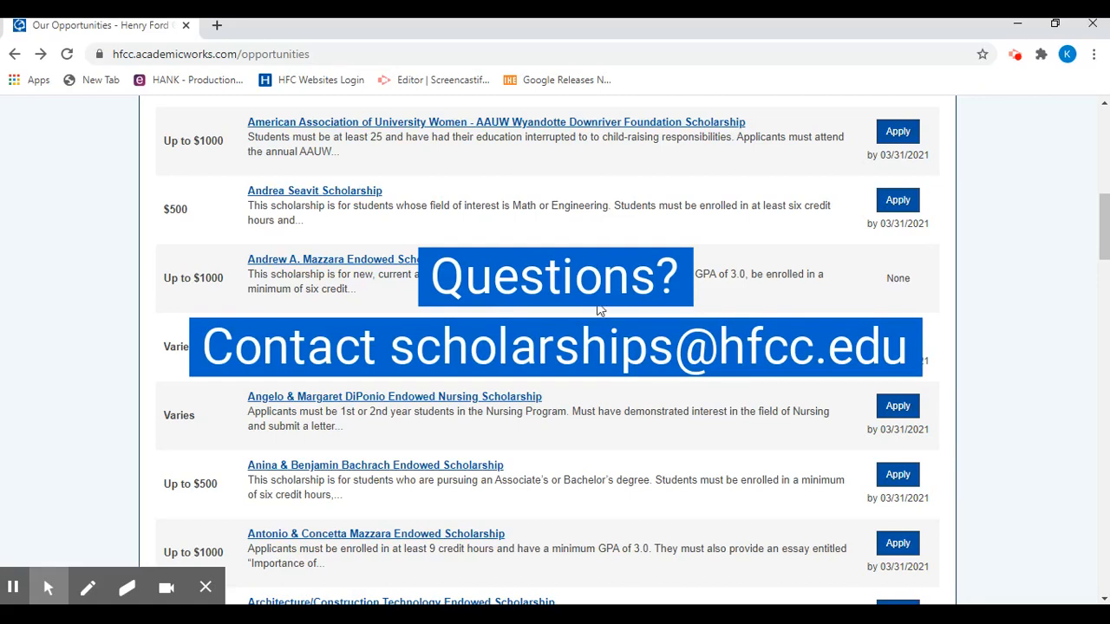